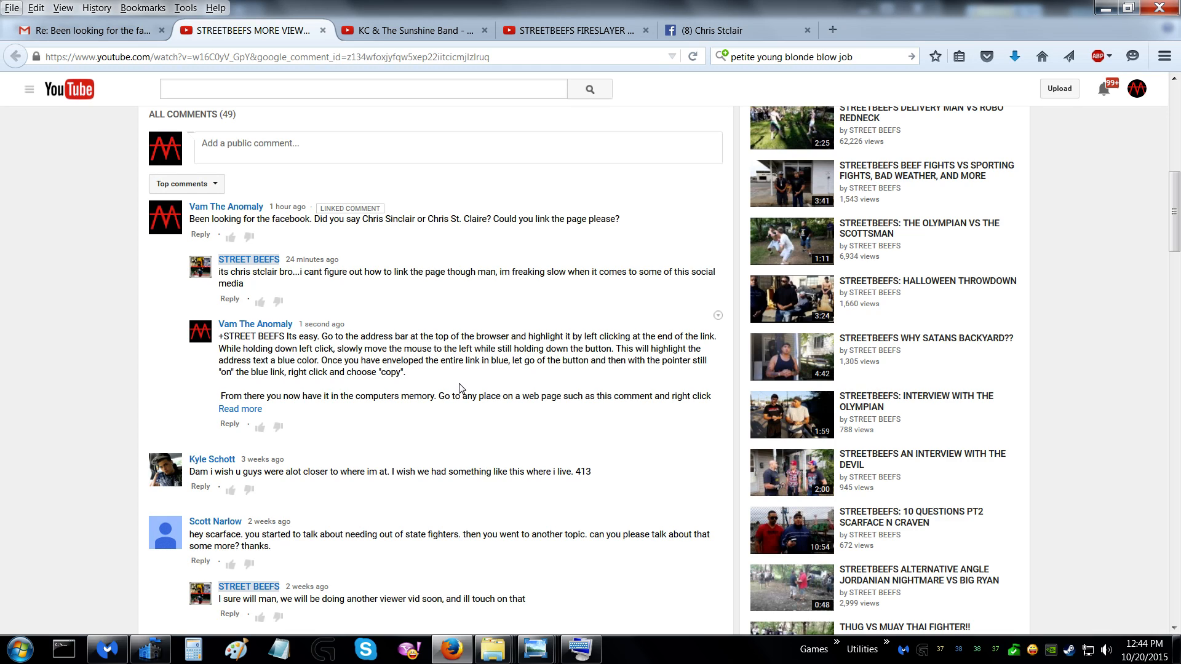
mouse_move(748, 232)
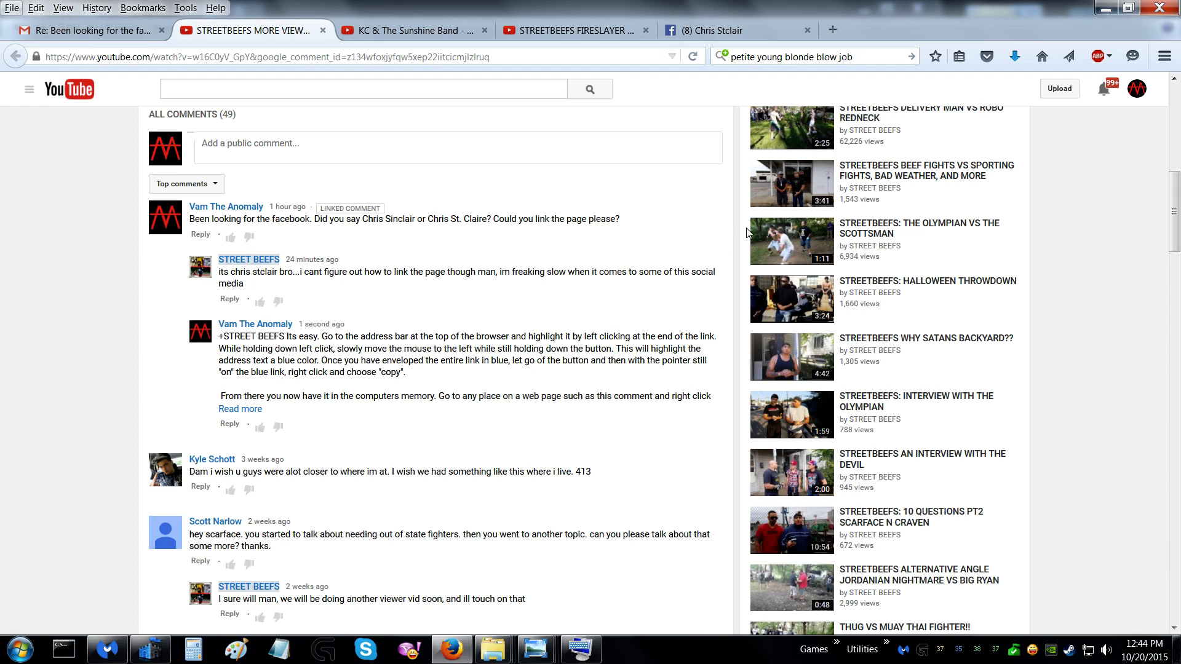
mouse_move(610, 193)
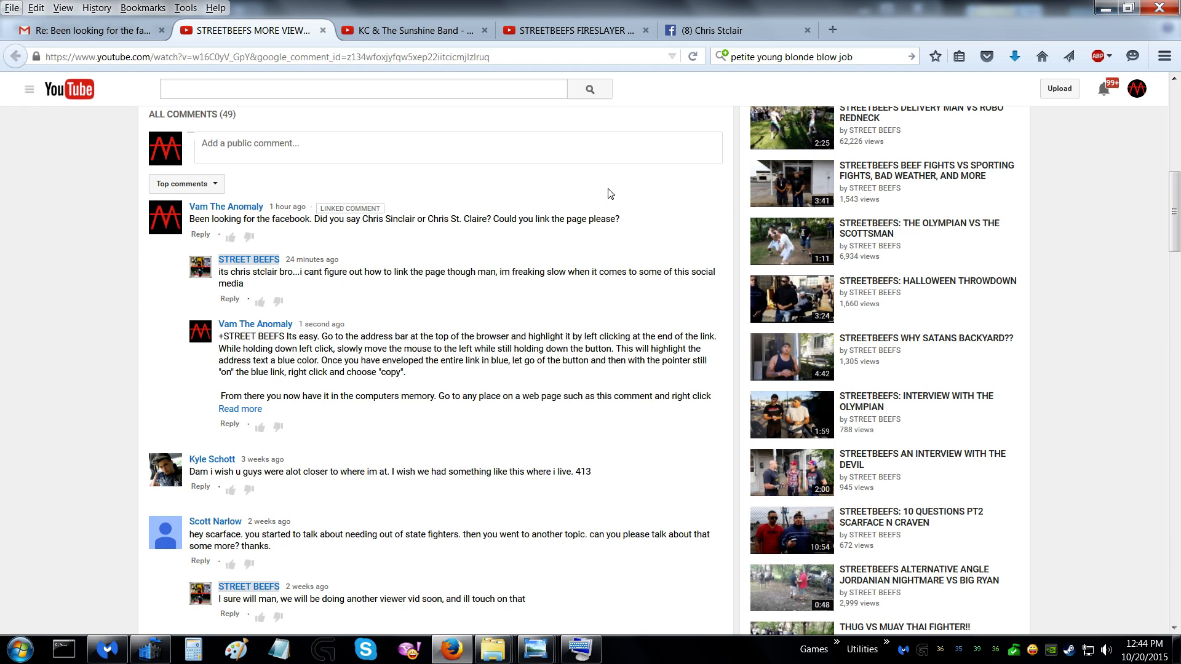
mouse_move(662, 122)
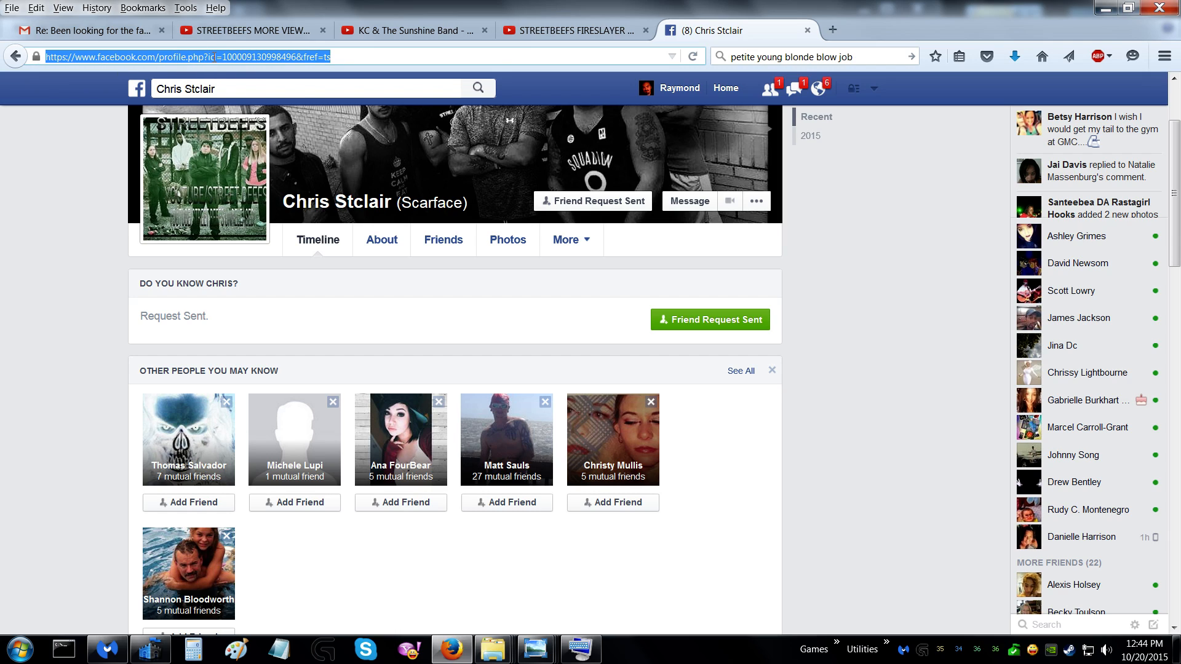
right_click(185, 56)
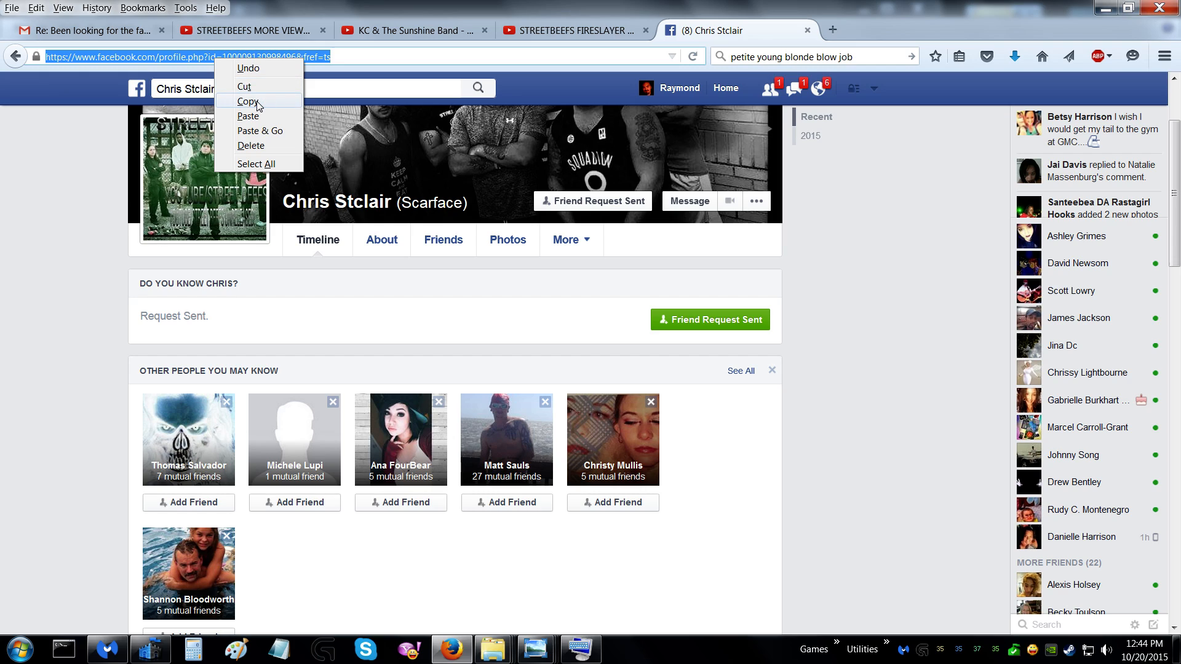
click(247, 102)
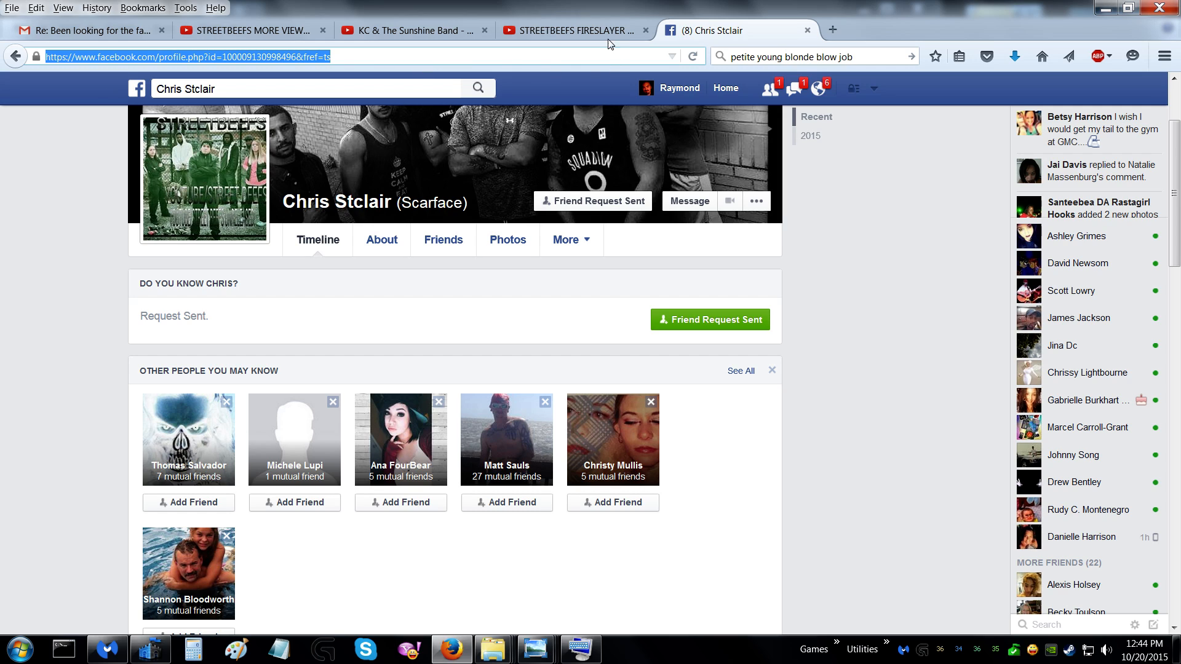
Step: Switch tabs back to the STREETBEEFS video whose comment thread requests the link
click(576, 30)
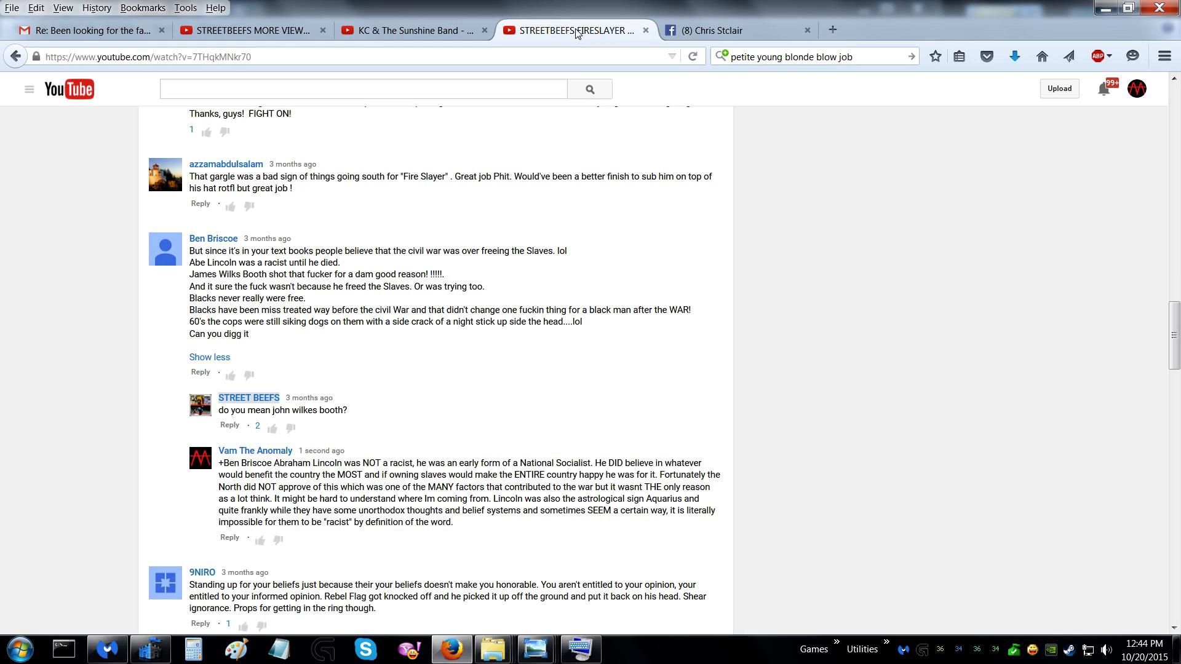
mouse_move(504, 361)
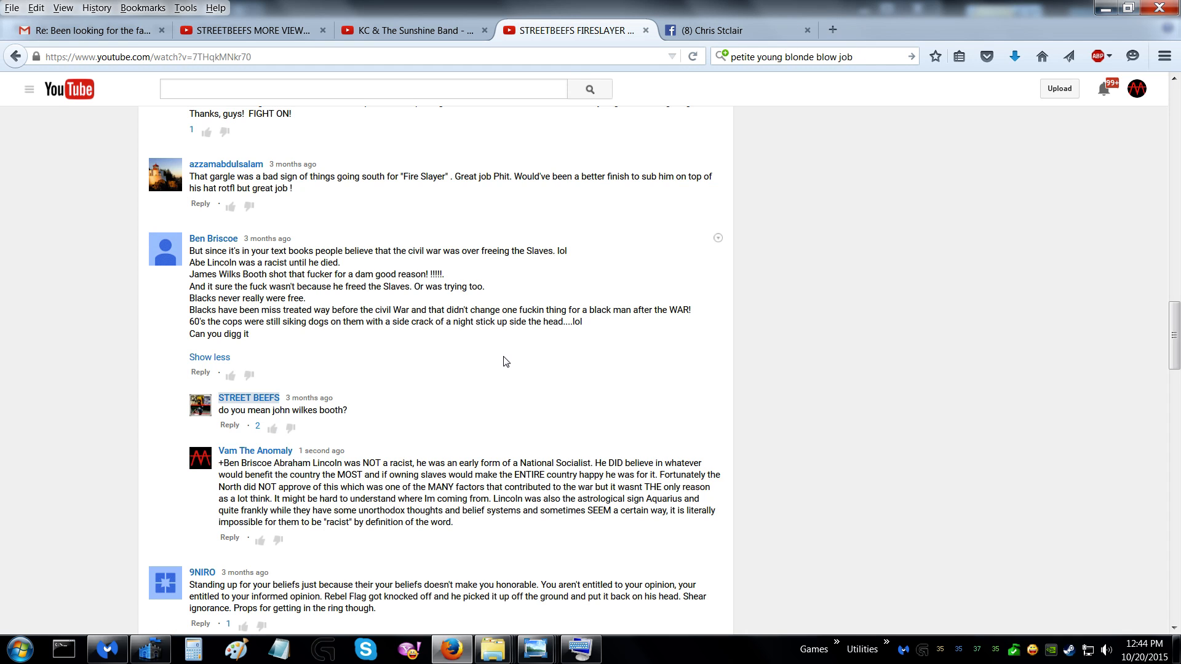
mouse_move(248, 30)
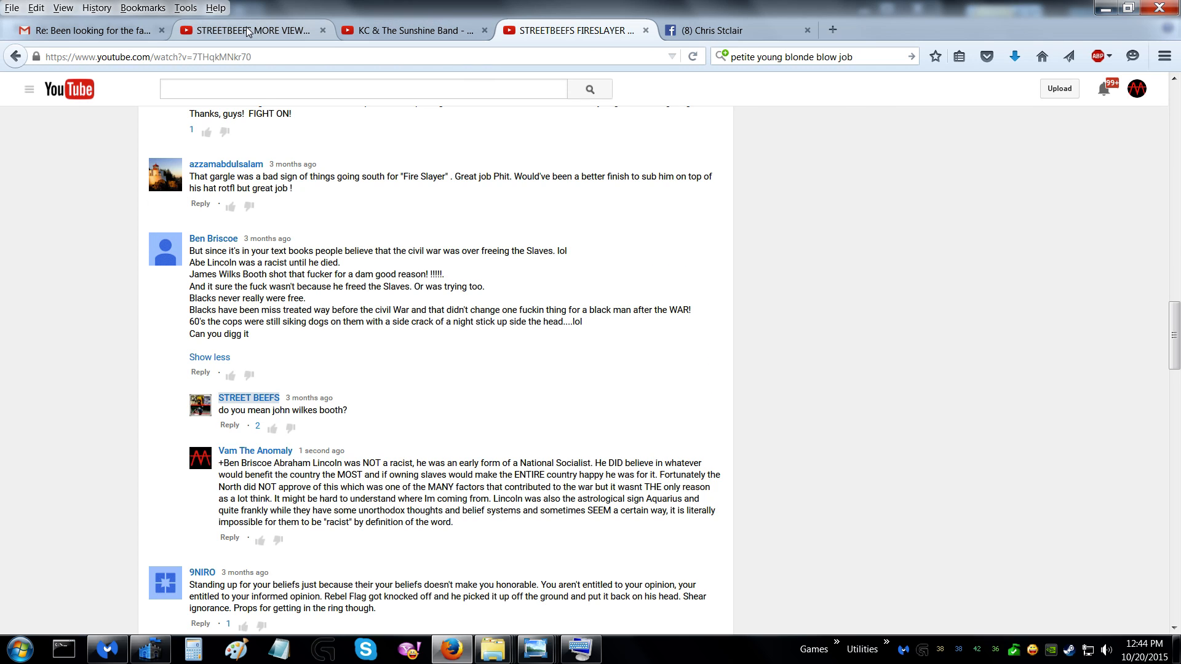
click(249, 30)
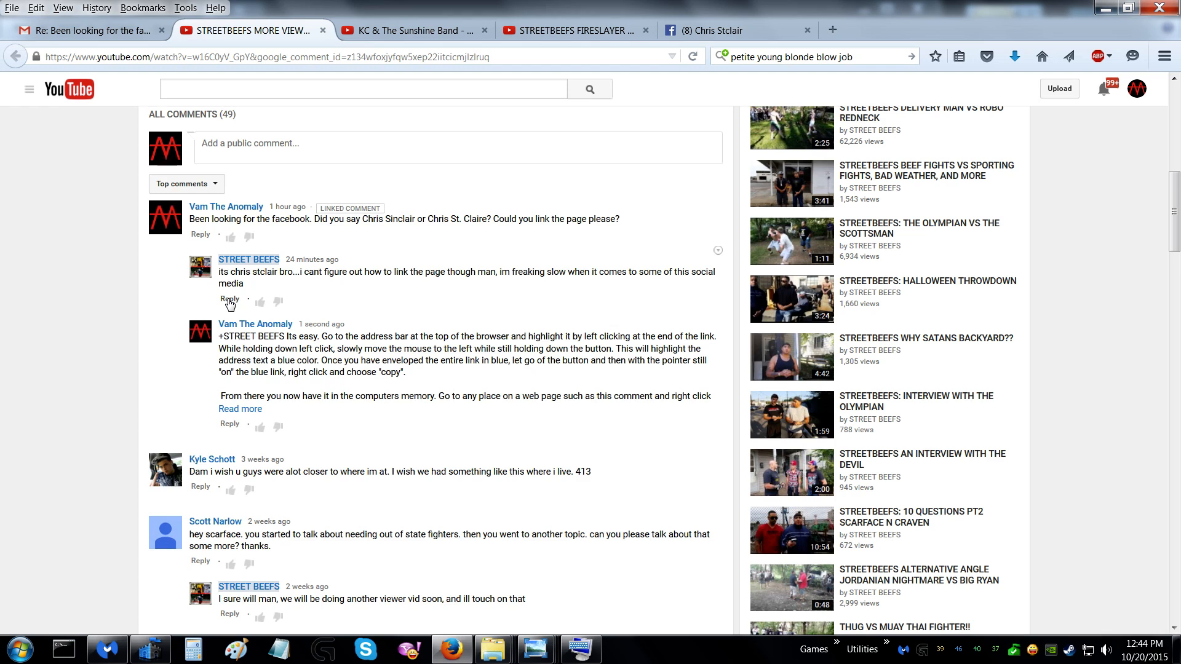
click(230, 298)
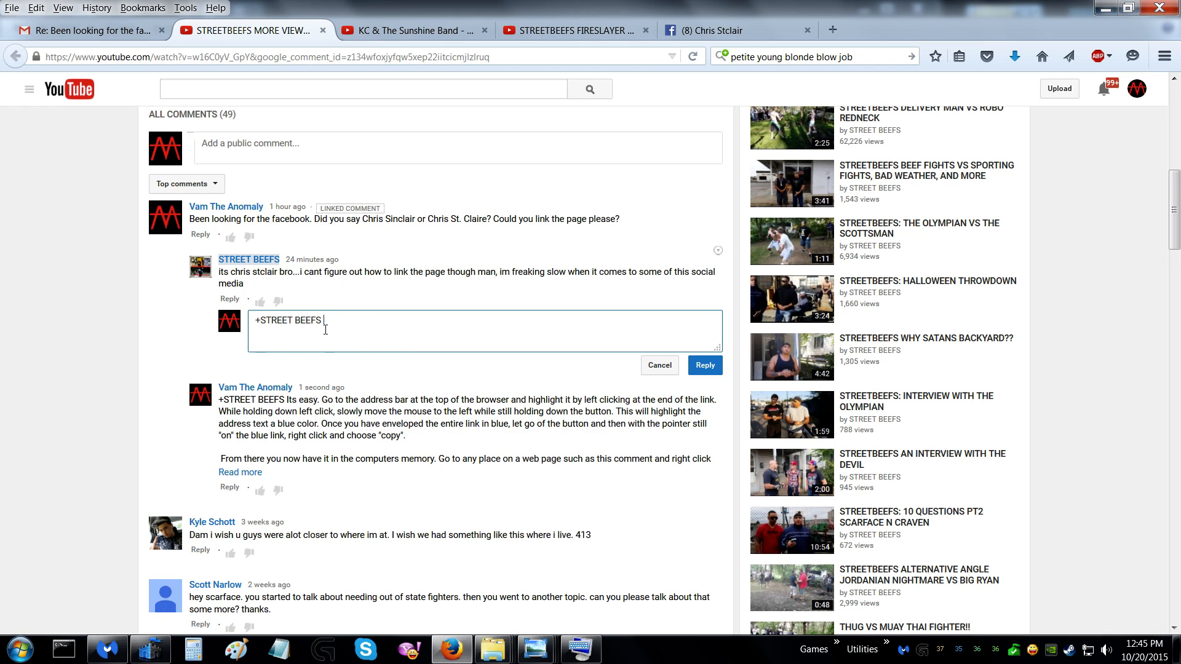
right_click(347, 329)
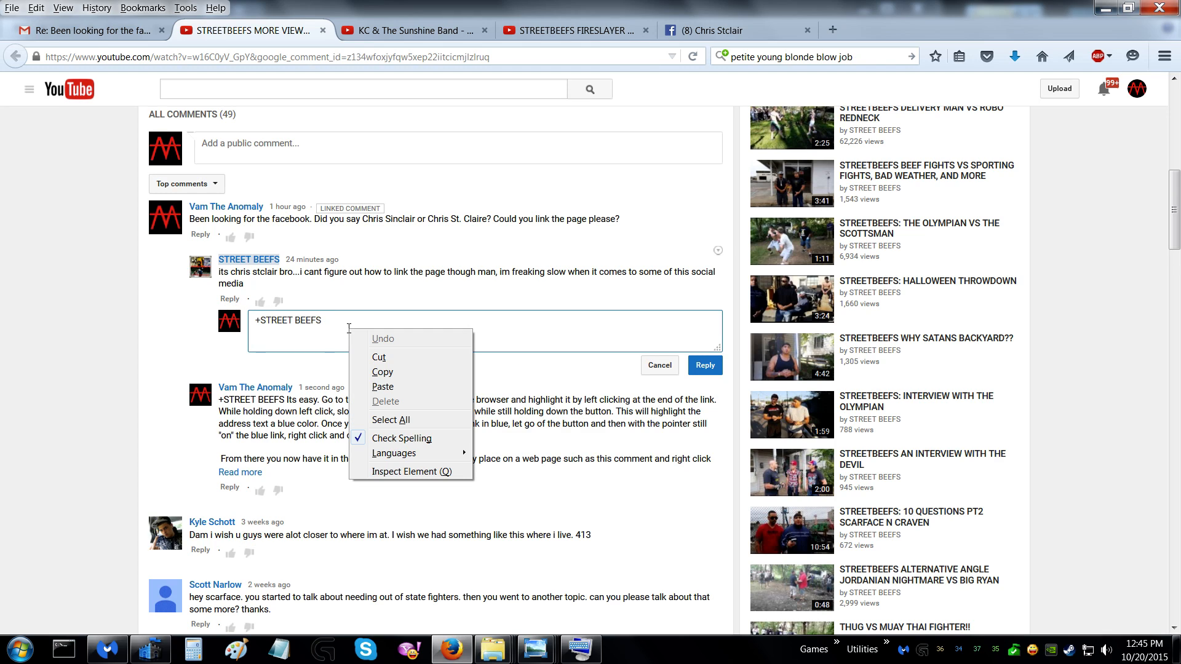
click(383, 386)
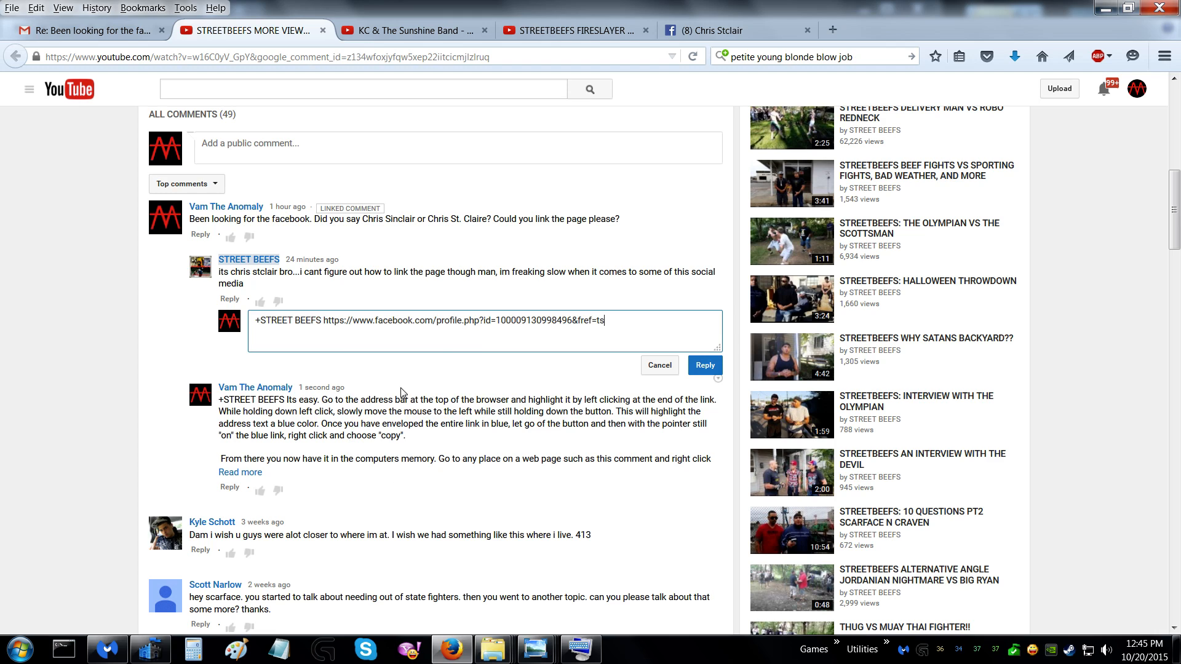
click(703, 365)
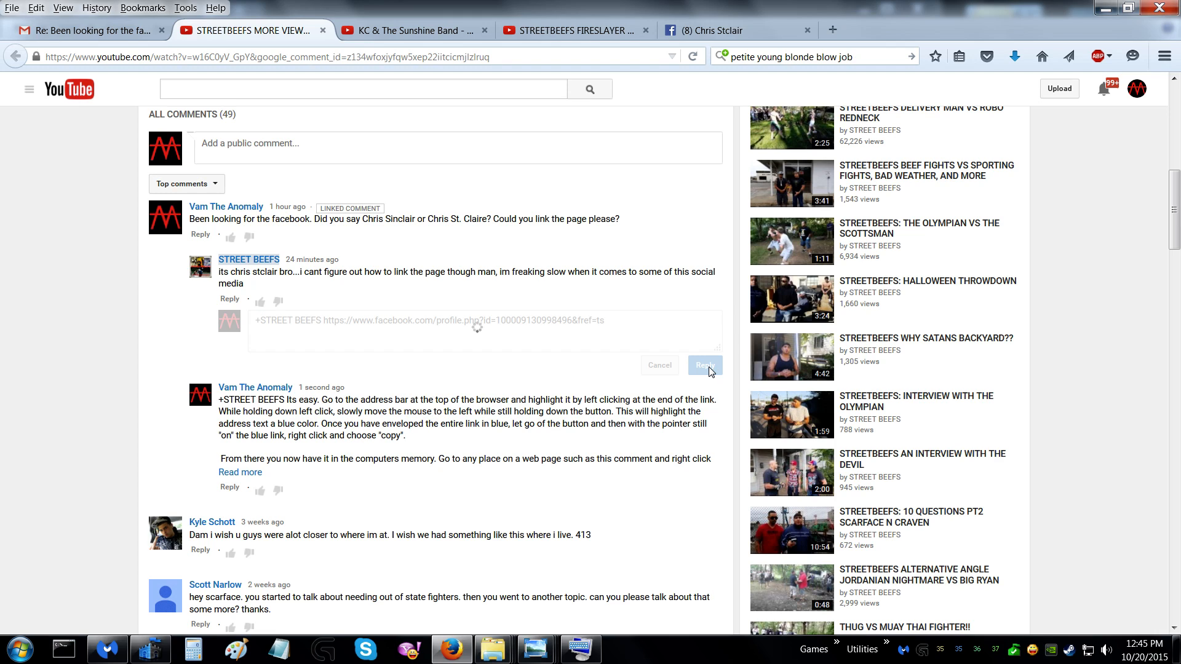
Step: Confirm the posted reply shows the Facebook profile address as a clickable link
click(704, 364)
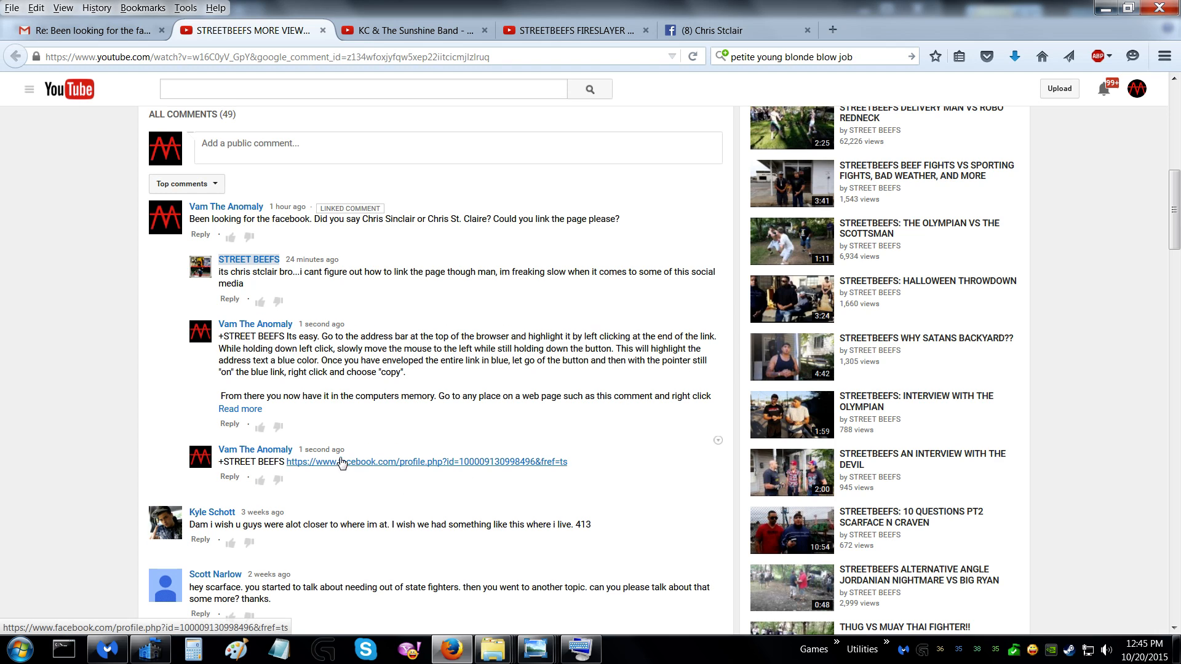
mouse_move(436, 459)
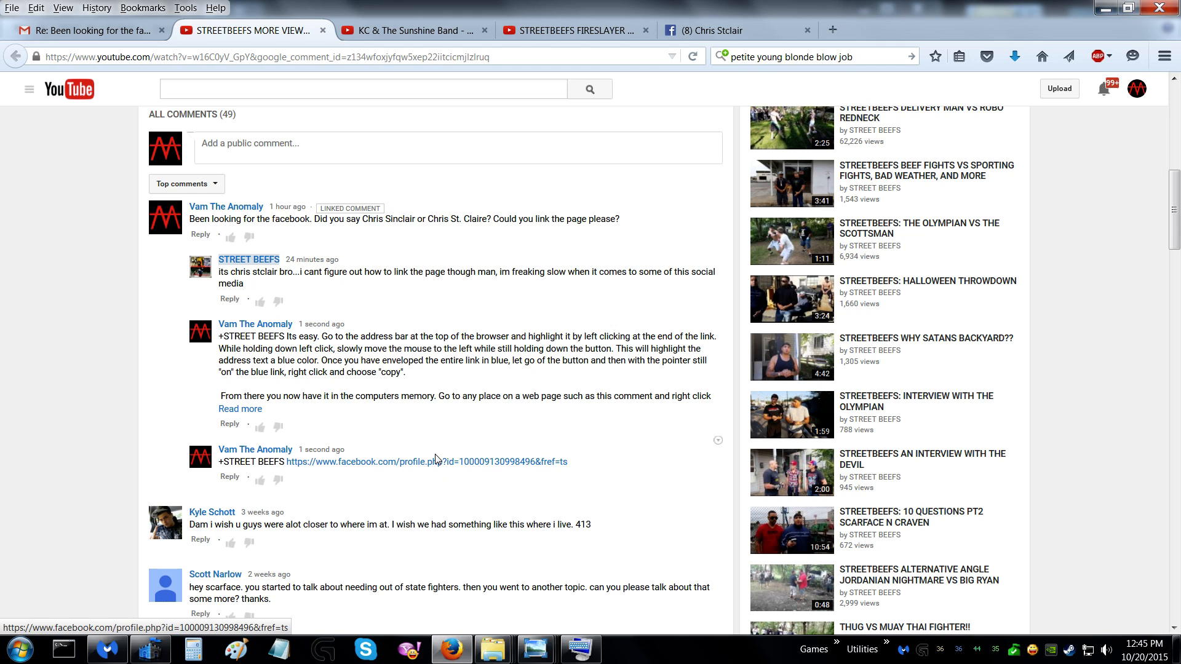